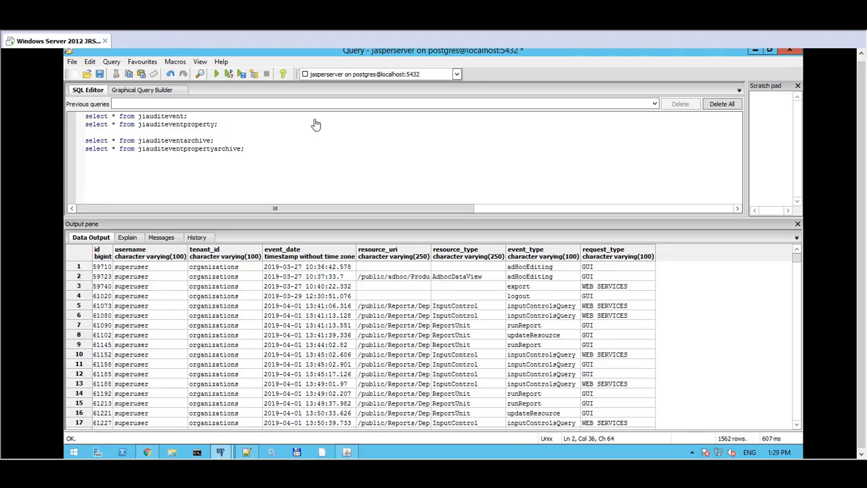
Step: Select text in applicationContext-audit.xml and scroll down past the audit event mappings
{"action": "left_click", "coordinate": [216, 124]}
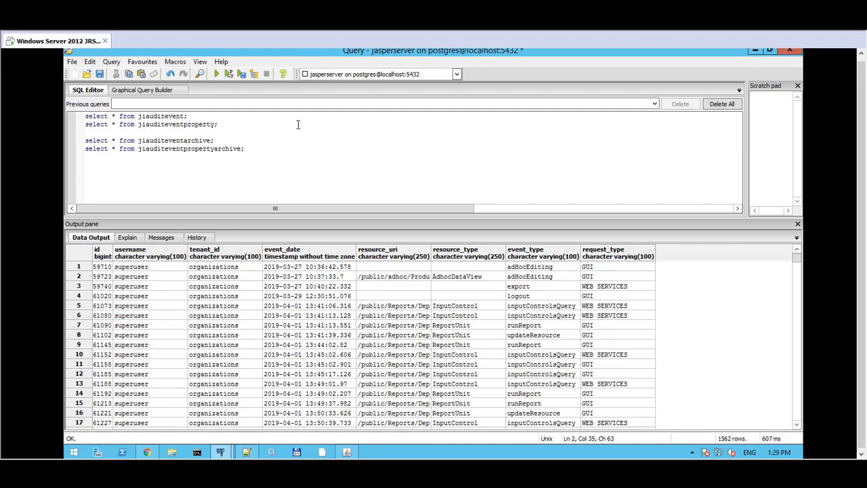
{"action": "left_click", "coordinate": [178, 124]}
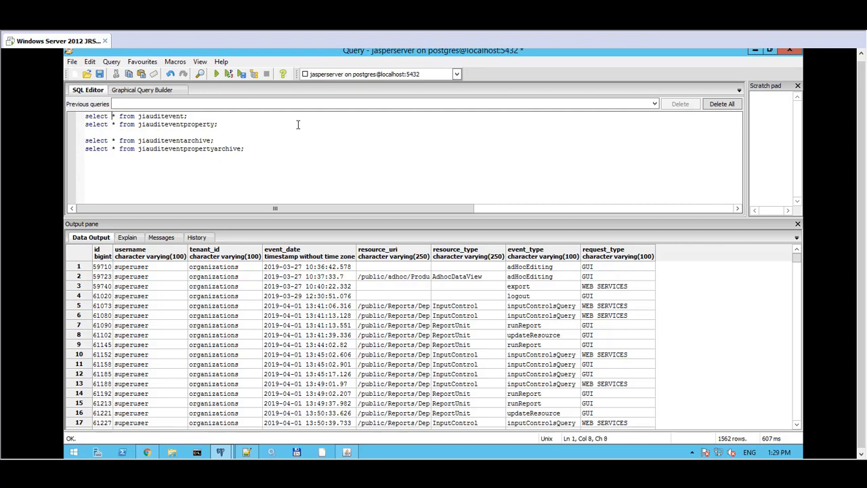
{"action": "triple_click", "coordinate": [135, 115]}
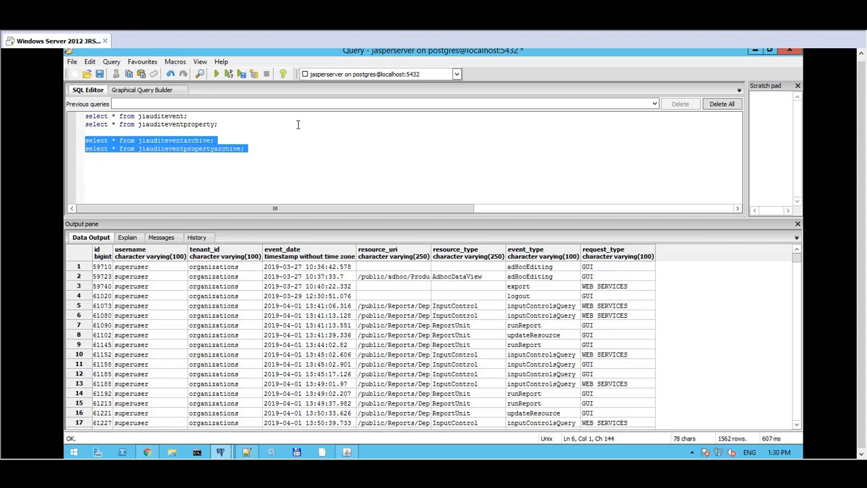
{"action": "left_click", "coordinate": [342, 175]}
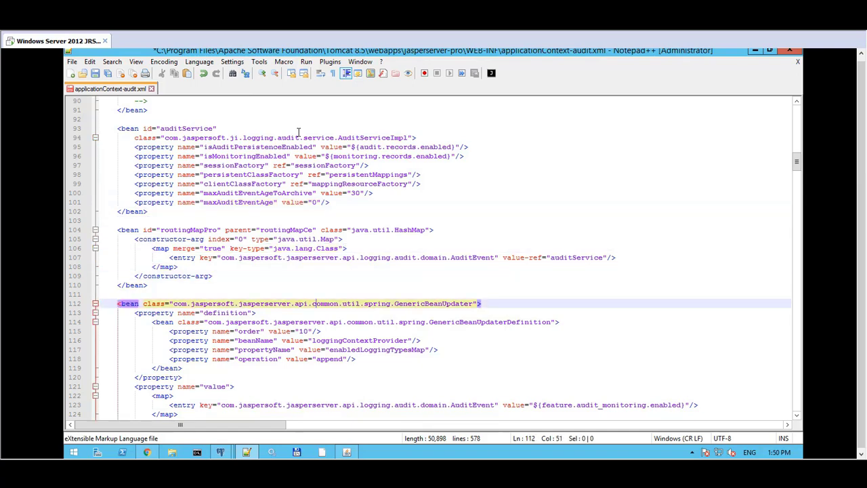
{"action": "scroll", "scroll_direction": "down", "scroll_amount": 3}
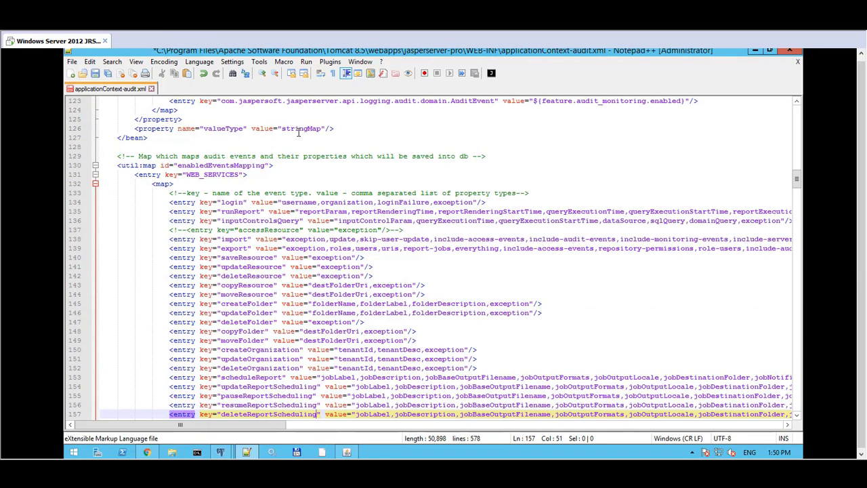
{"action": "scroll", "scroll_direction": "down", "scroll_amount": 3}
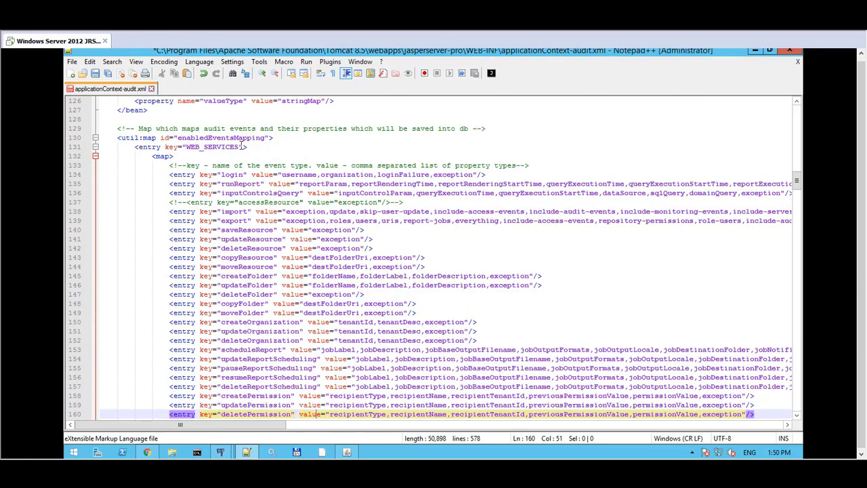
{"action": "left_click", "coordinate": [251, 137]}
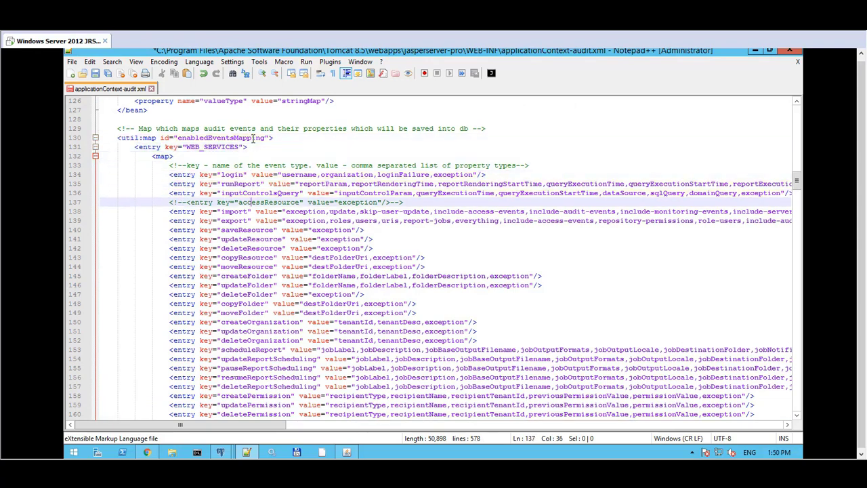
Step: Scroll further down, then back up to the auditEventArchiverTrigger bean near line 77
{"action": "scroll", "scroll_direction": "down", "scroll_amount": 3}
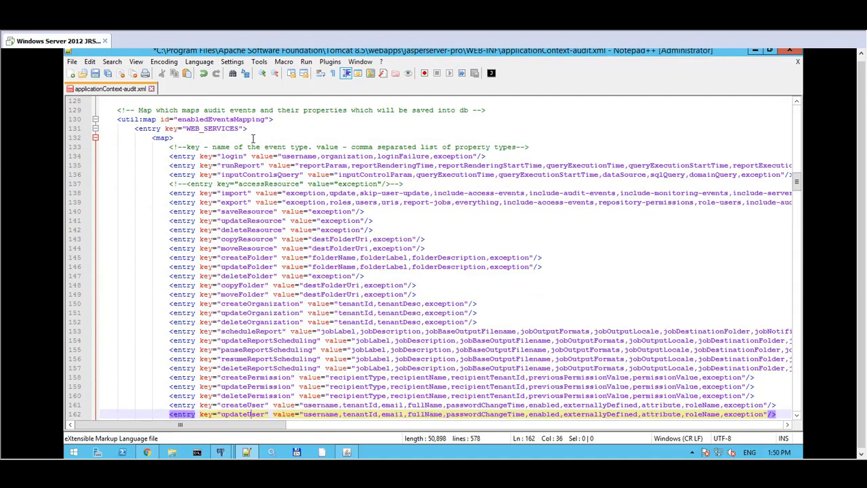
{"action": "scroll", "scroll_direction": "down", "scroll_amount": 3}
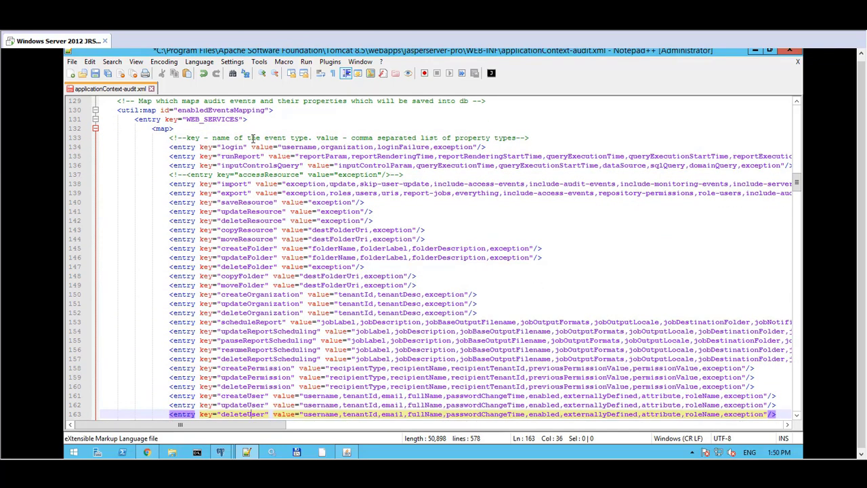
{"action": "scroll", "scroll_direction": "down", "scroll_amount": 3}
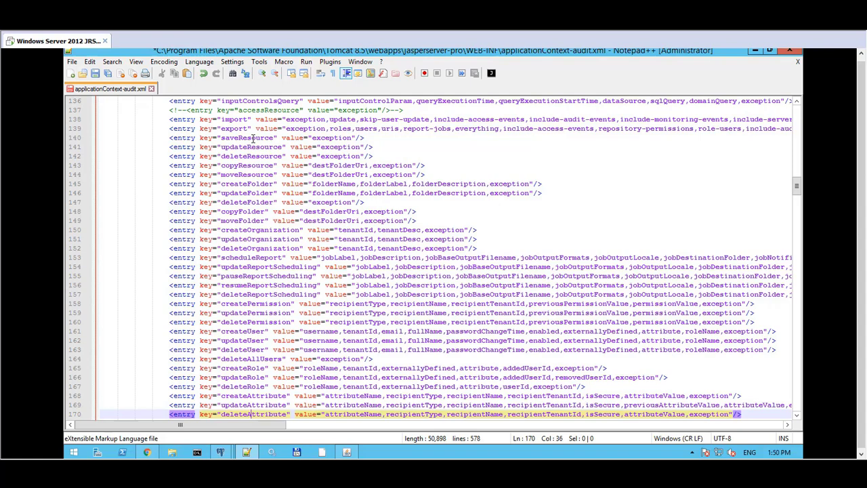
{"action": "scroll", "scroll_direction": "down", "scroll_amount": 3}
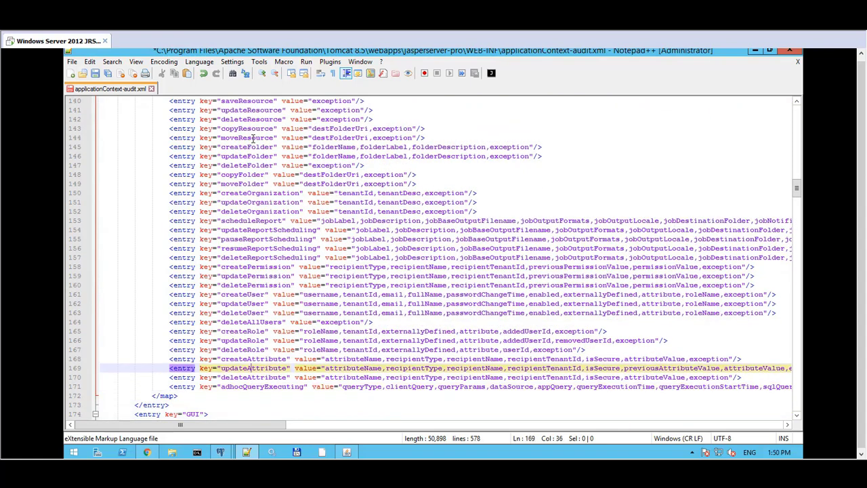
{"action": "scroll", "scroll_direction": "up", "scroll_amount": 3}
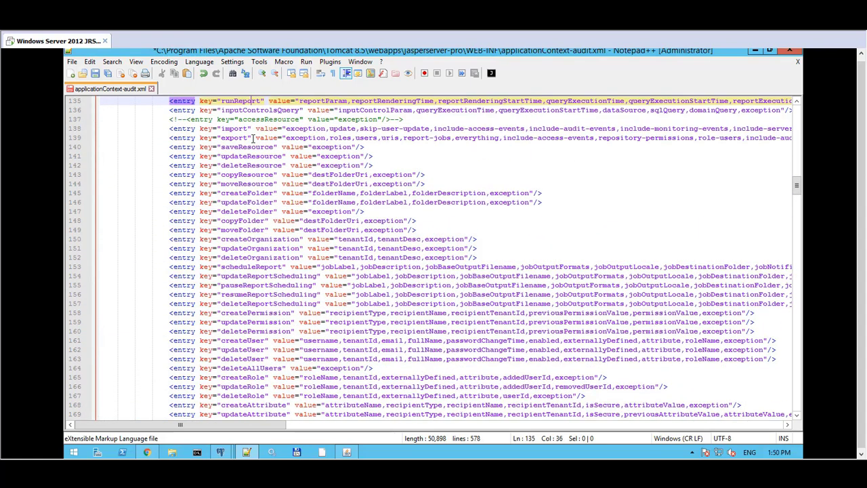
{"action": "scroll", "scroll_direction": "up", "scroll_amount": 3}
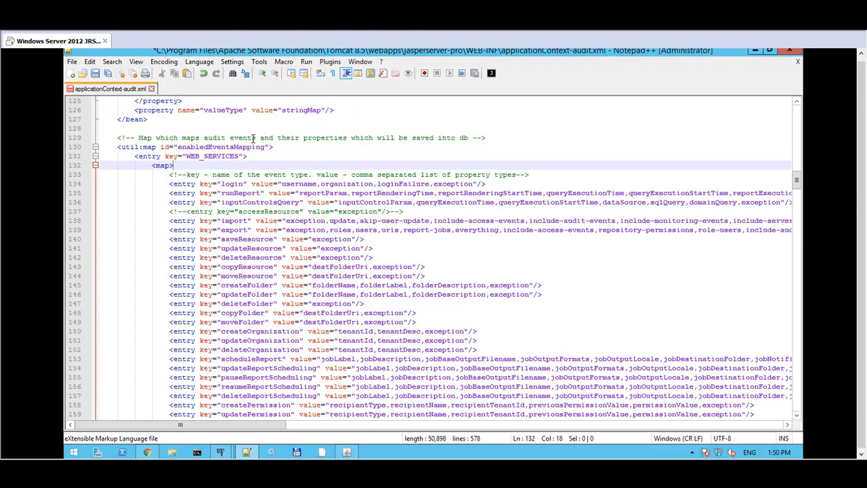
{"action": "scroll", "scroll_direction": "up", "scroll_amount": 3}
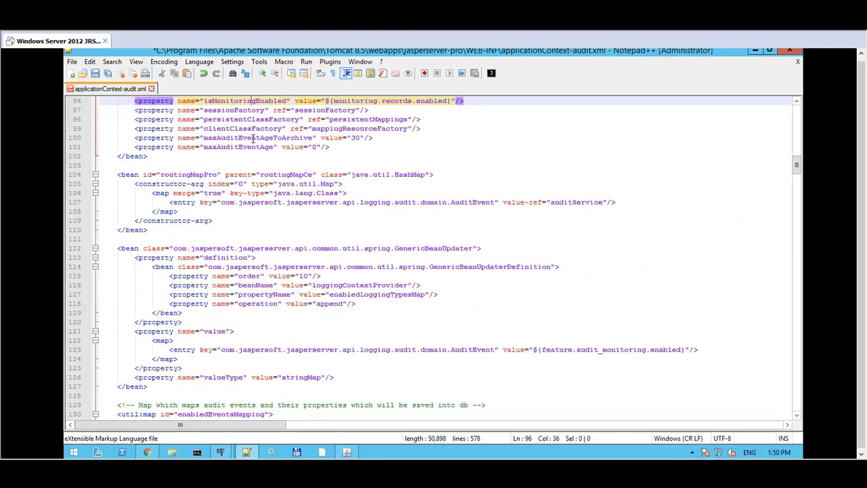
{"action": "scroll", "scroll_direction": "up", "scroll_amount": 3}
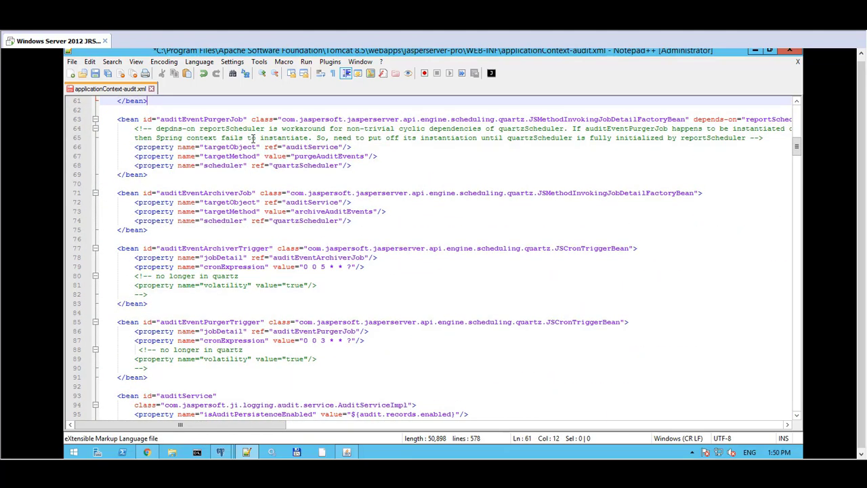
{"action": "left_click", "coordinate": [148, 229]}
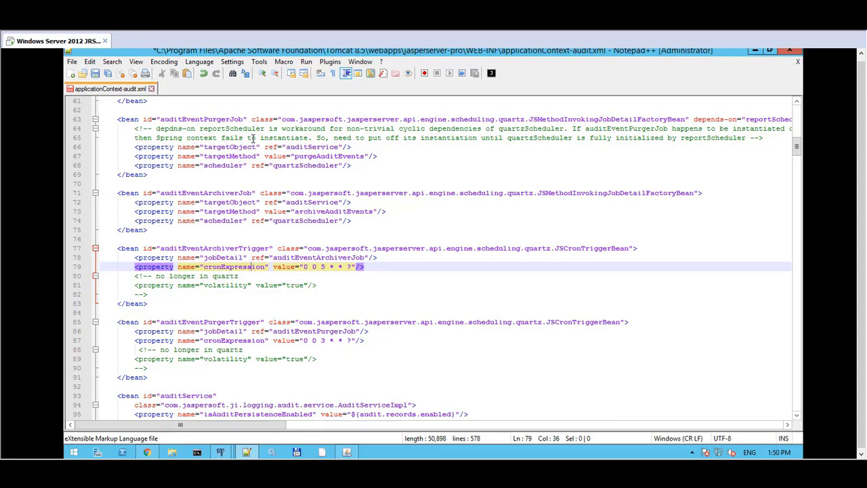
{"action": "left_click", "coordinate": [249, 266]}
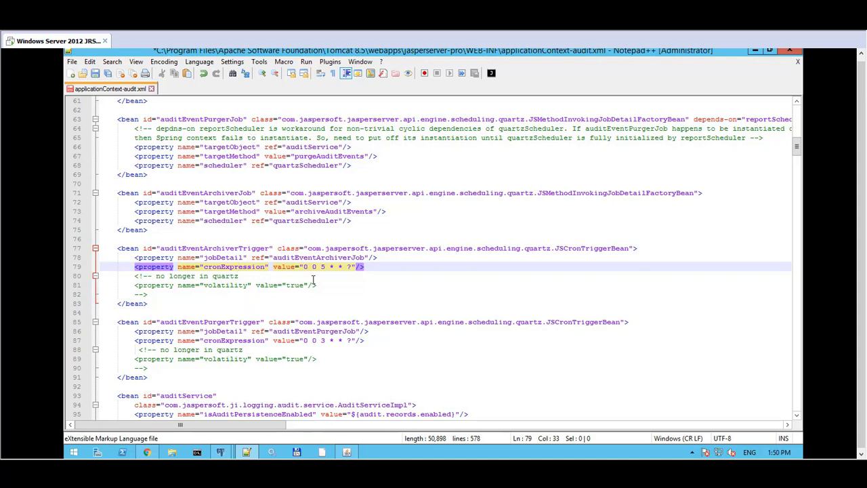
{"action": "left_click", "coordinate": [238, 276]}
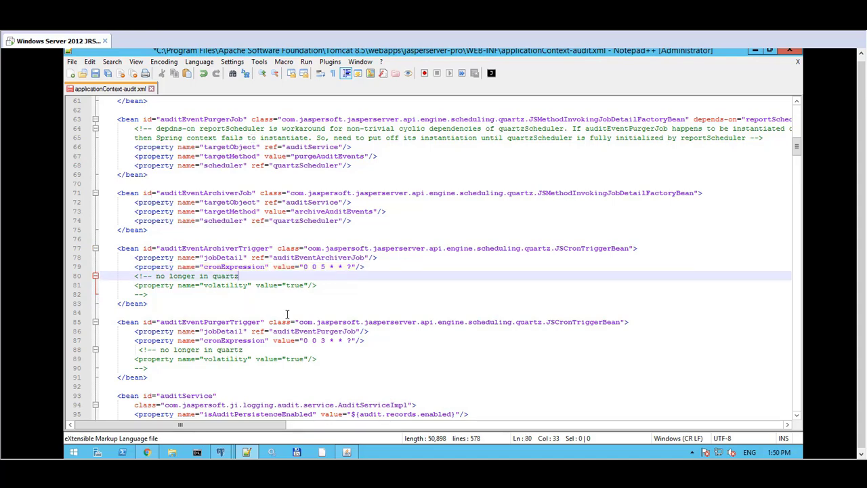
{"action": "mouse_move", "coordinate": [271, 325]}
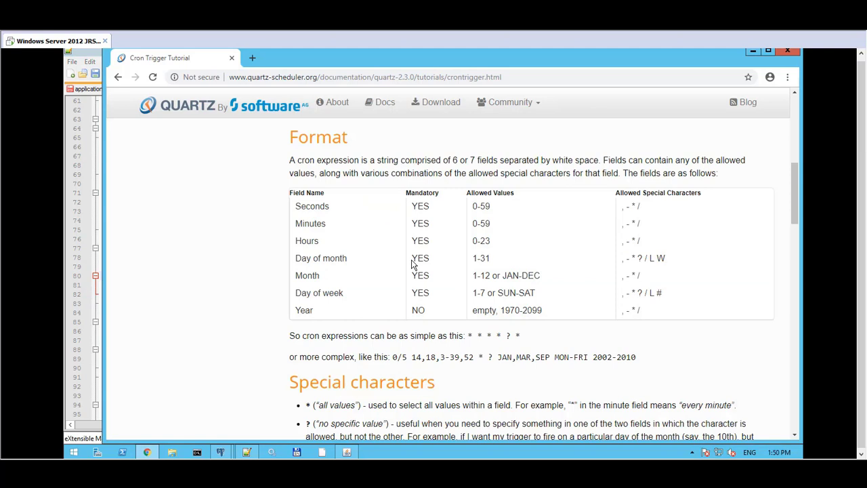
Step: Highlight the Format heading above the Quartz tutorial's cron fields and allowed-values table
{"action": "double_click", "coordinate": [319, 136]}
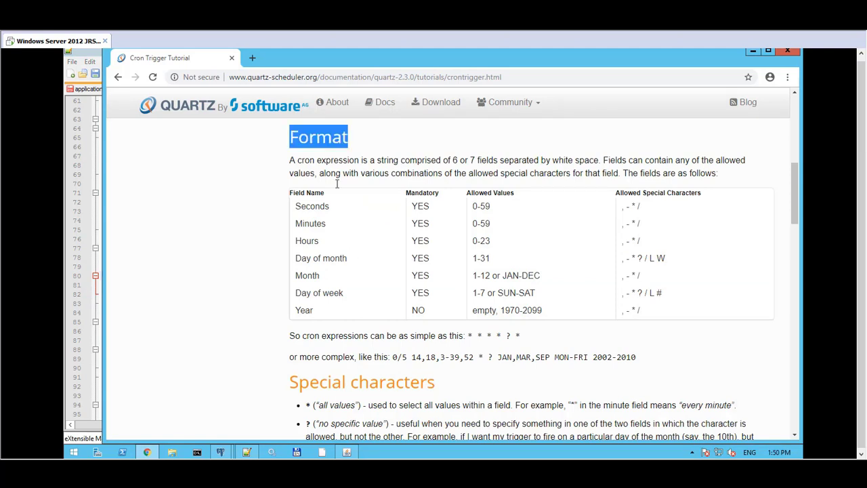
{"action": "mouse_move", "coordinate": [371, 242]}
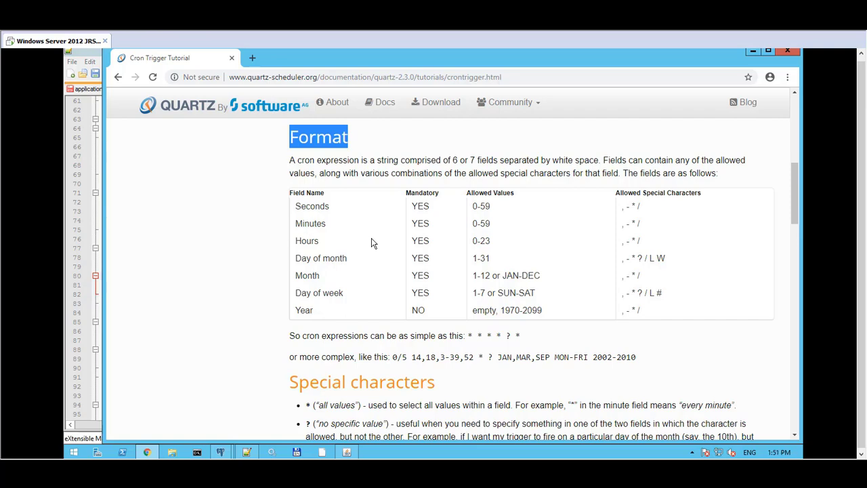
{"action": "mouse_move", "coordinate": [93, 344]}
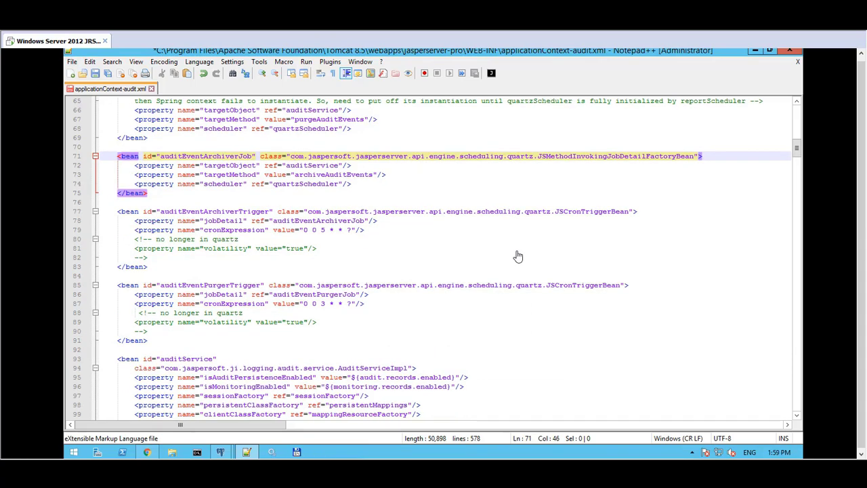
Step: Change the auditEventArchiverTrigger cron expression from '0 0 5 * * ?' to '0 0 14 * * ?'
{"action": "left_click", "coordinate": [147, 193]}
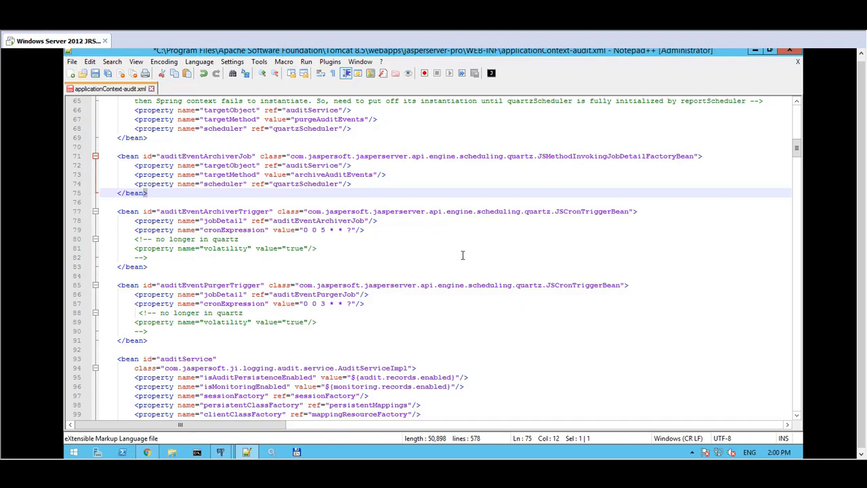
{"action": "mouse_move", "coordinate": [320, 229]}
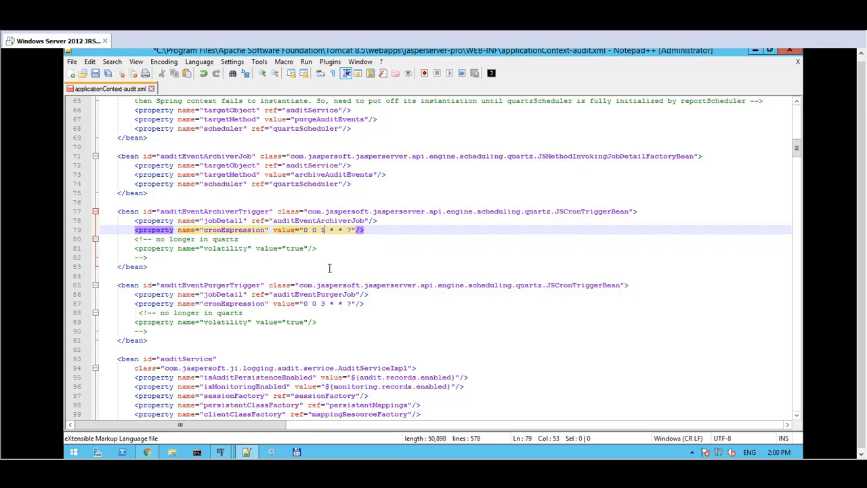
{"action": "type", "text": "14"}
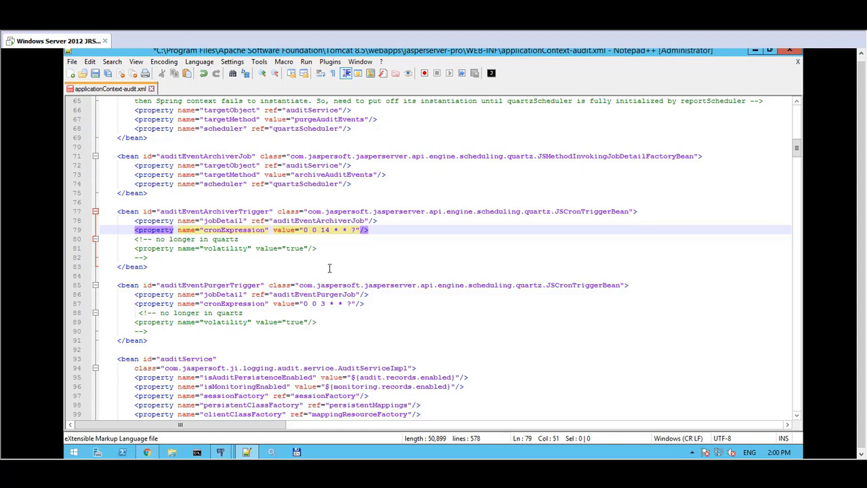
{"action": "type", "text": "1"}
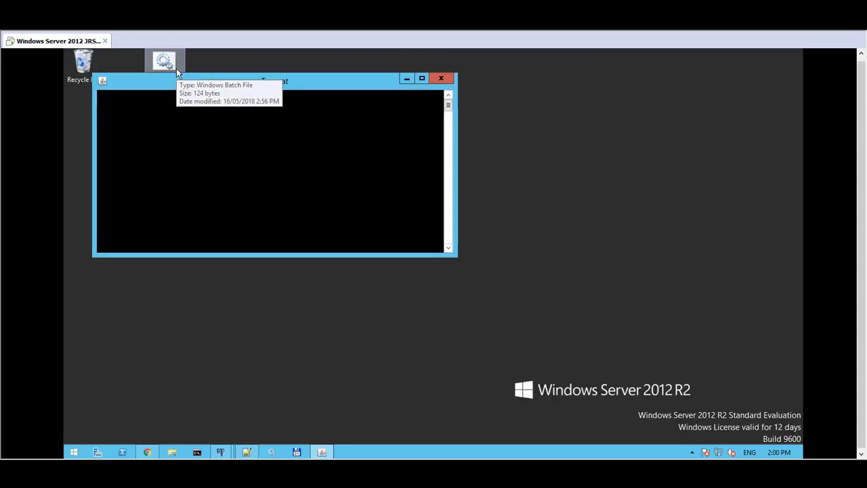
Step: Start the server by running the Tomcat batch file on the desktop
{"action": "double_click", "coordinate": [164, 61]}
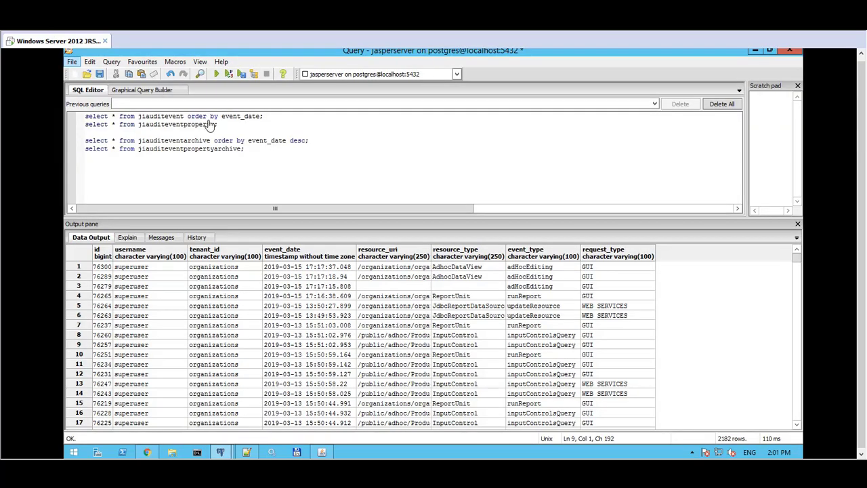
{"action": "mouse_move", "coordinate": [389, 156]}
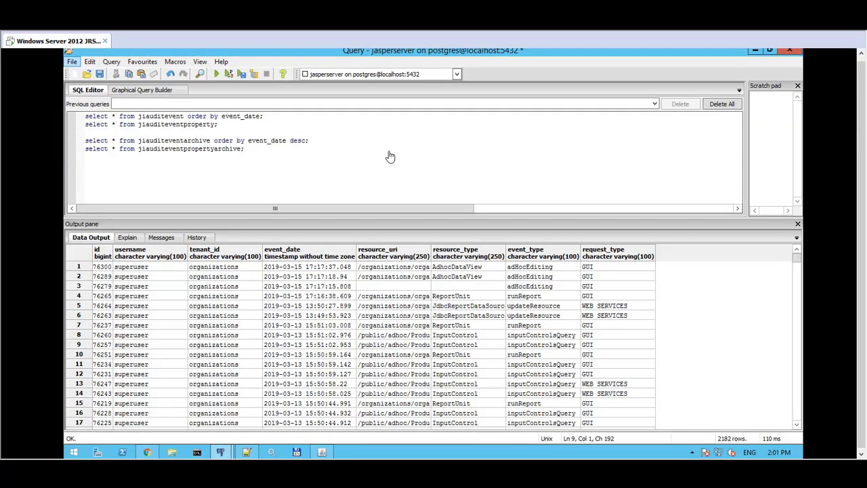
Step: Re-run 'select * from jiauditevent order by event_date;' and inspect the earliest event_date
{"action": "left_click", "coordinate": [84, 180]}
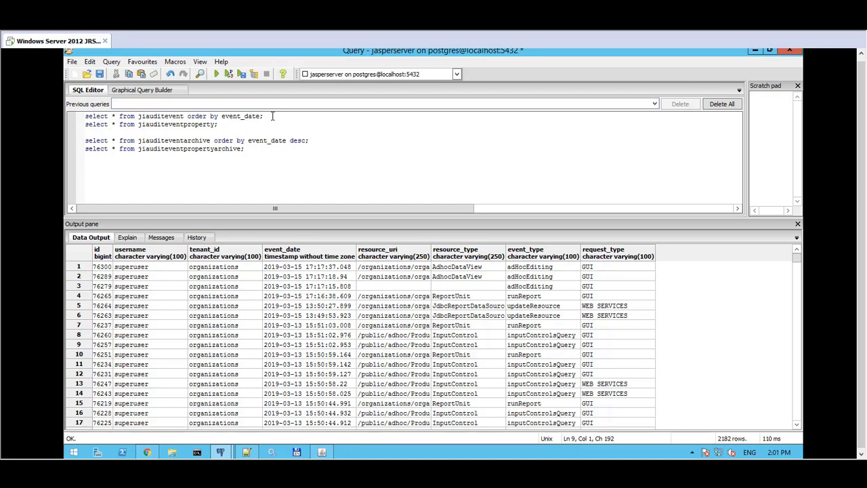
{"action": "triple_click", "coordinate": [173, 116]}
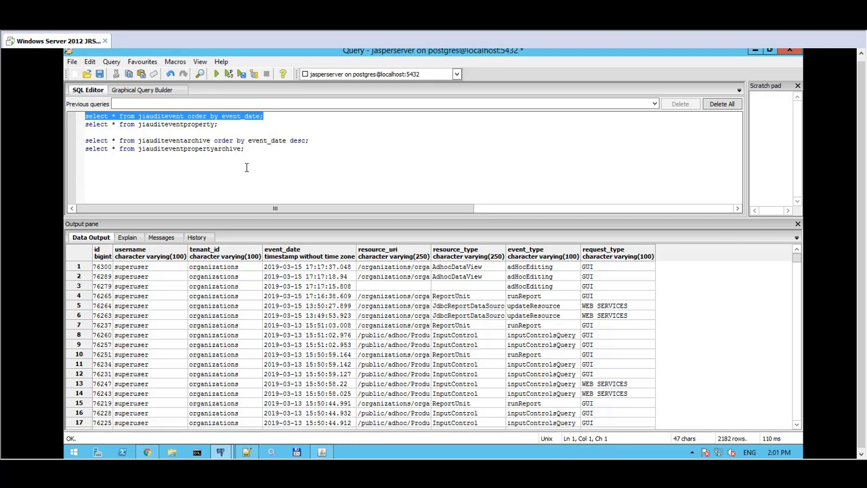
{"action": "mouse_move", "coordinate": [217, 74]}
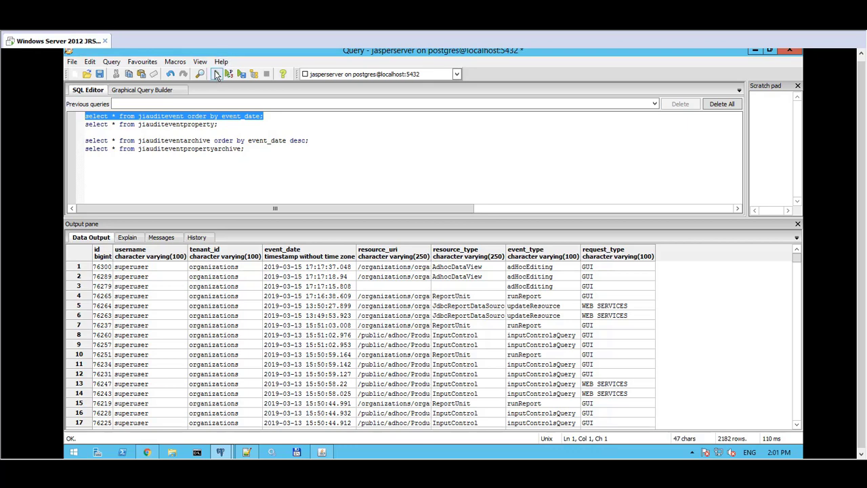
{"action": "left_click", "coordinate": [216, 74]}
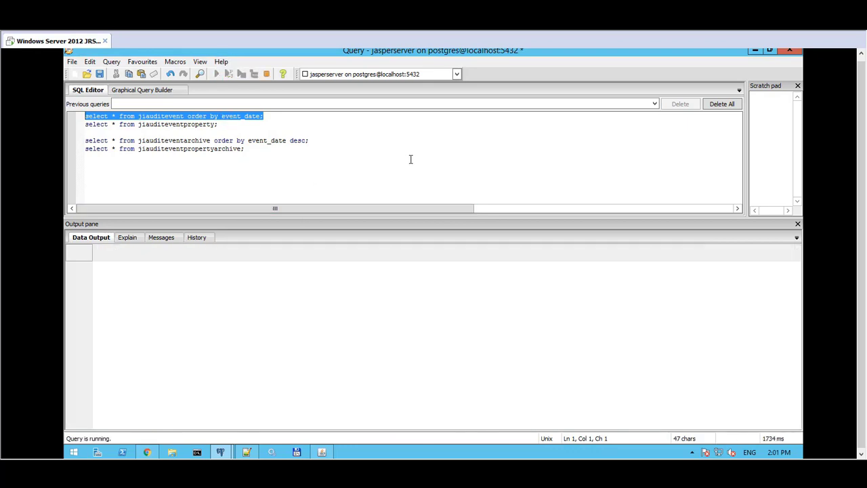
{"action": "left_click", "coordinate": [216, 74]}
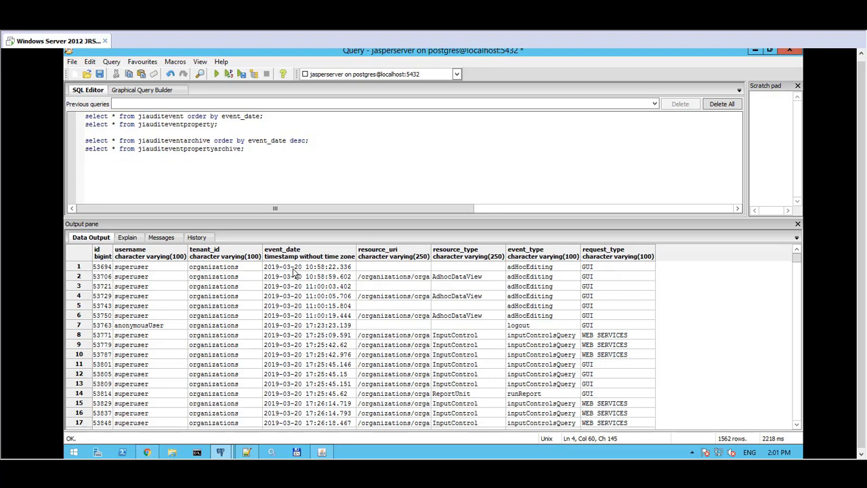
{"action": "left_click", "coordinate": [309, 266]}
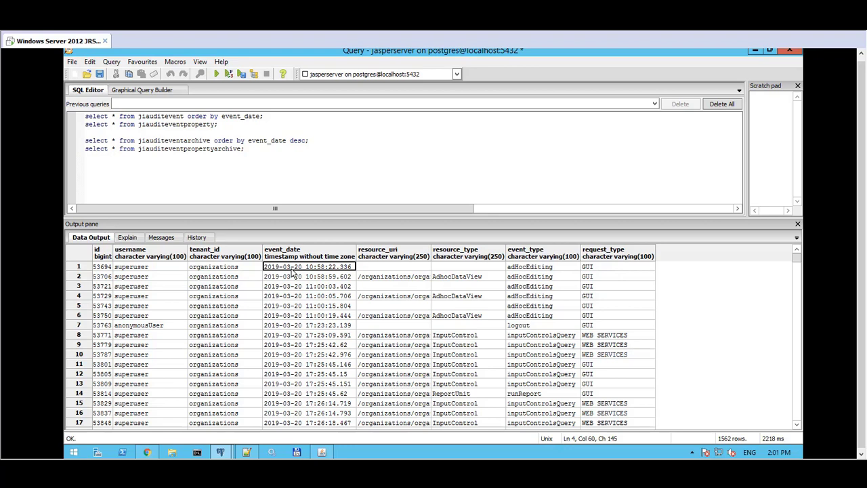
{"action": "mouse_move", "coordinate": [755, 283]}
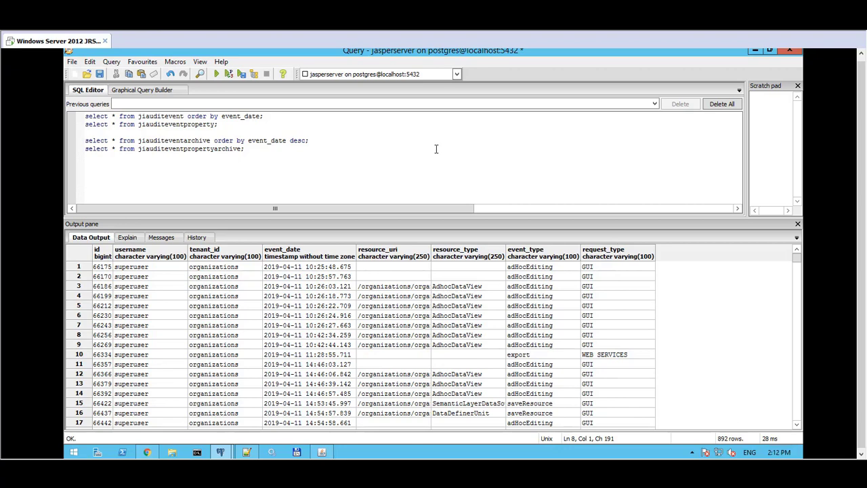
Step: Run the jiauditeventarchive query, returning 2852 archived rows, newest dated 2019-04-05
{"action": "left_click", "coordinate": [84, 172]}
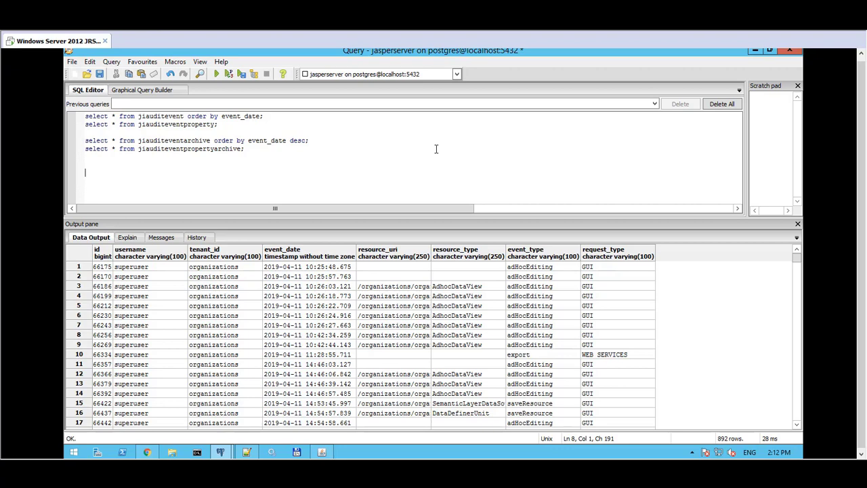
{"action": "left_click", "coordinate": [279, 124]}
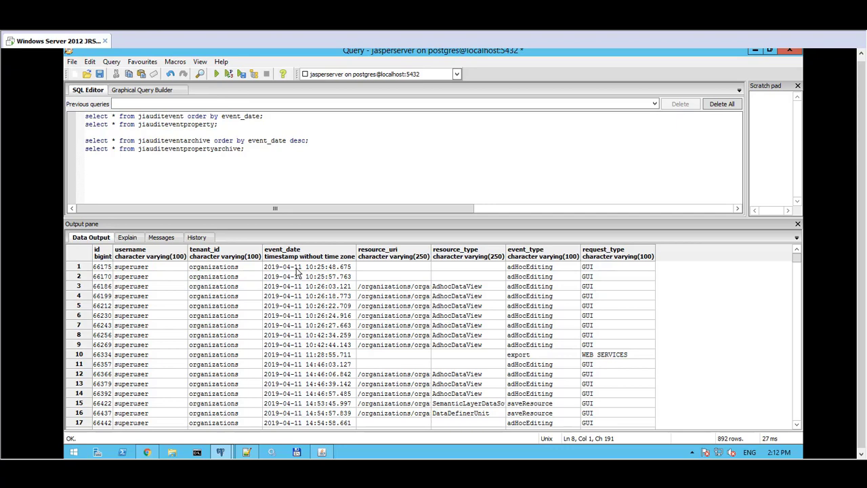
{"action": "left_click", "coordinate": [255, 148]}
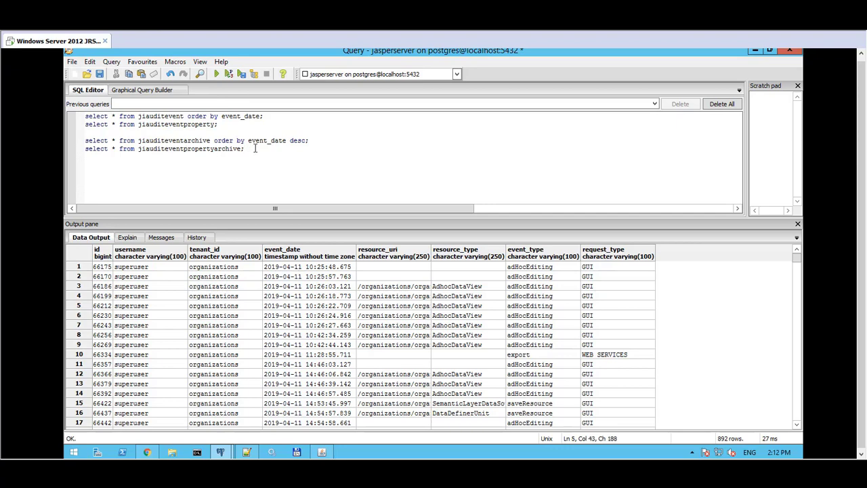
{"action": "triple_click", "coordinate": [189, 140]}
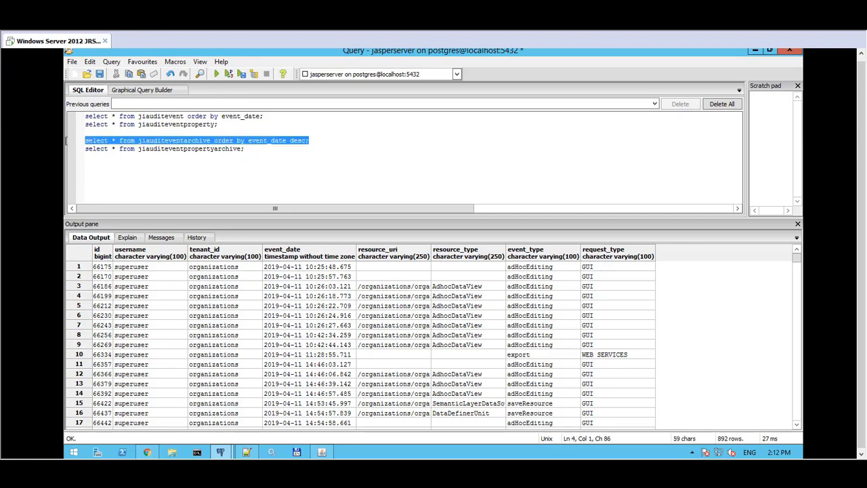
{"action": "left_click", "coordinate": [215, 74]}
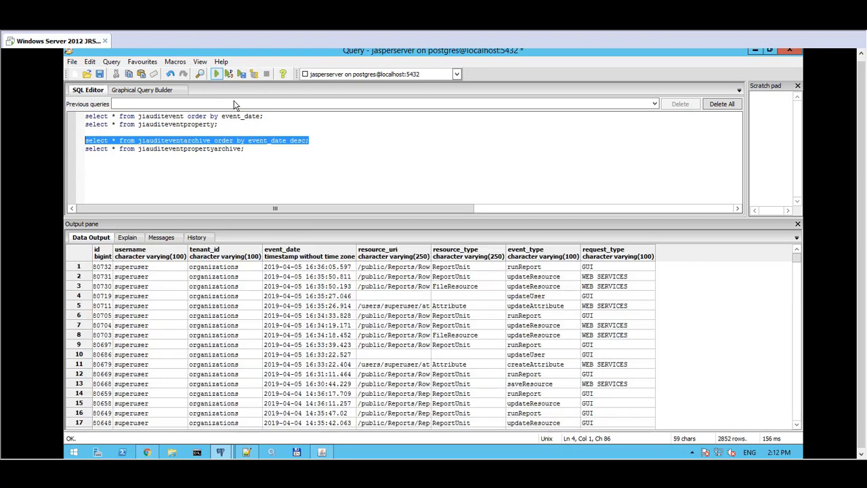
{"action": "mouse_move", "coordinate": [784, 285]}
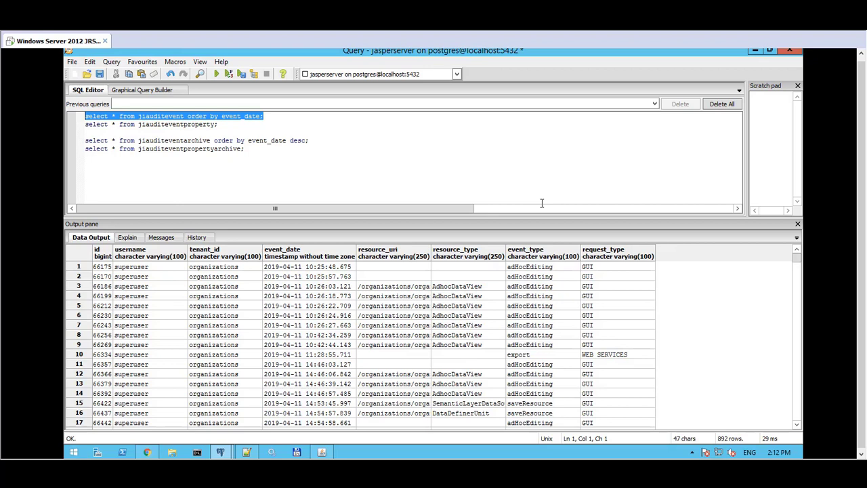
{"action": "mouse_move", "coordinate": [354, 147]}
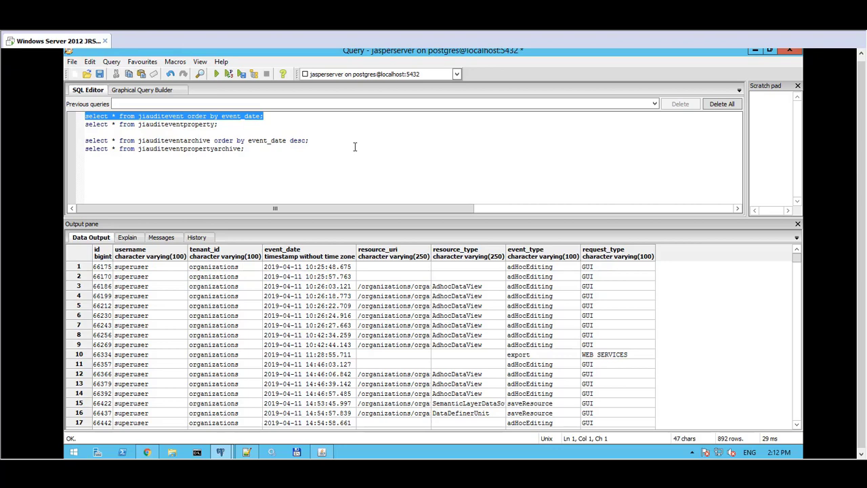
{"action": "mouse_move", "coordinate": [294, 139]}
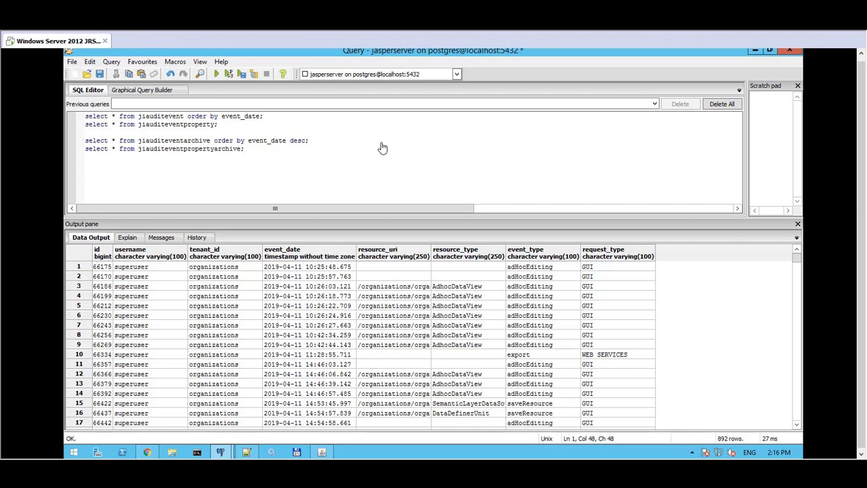
{"action": "left_click", "coordinate": [263, 116]}
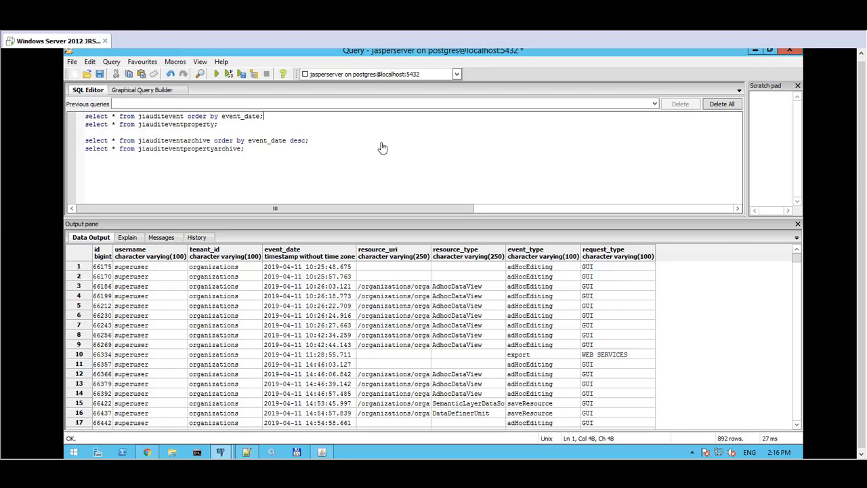